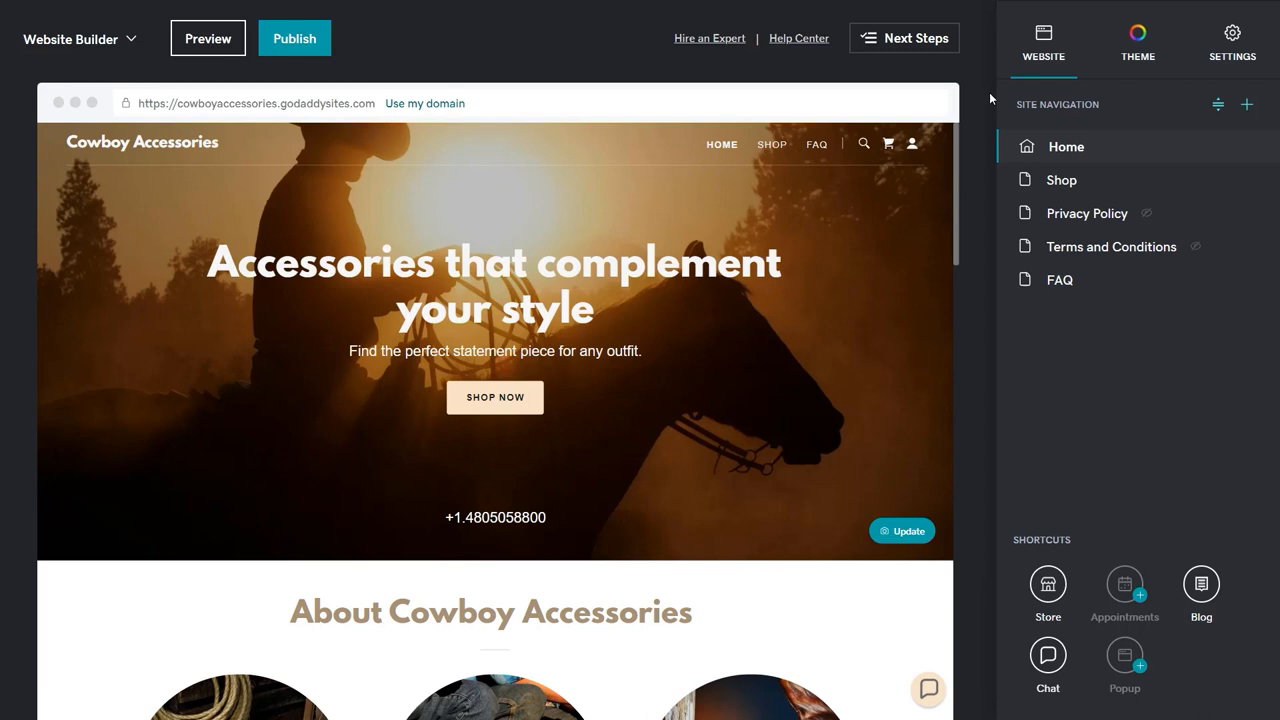
Step: Add a new page to the site navigation using the Blank template
{"action": "left_click", "coordinate": [1247, 104]}
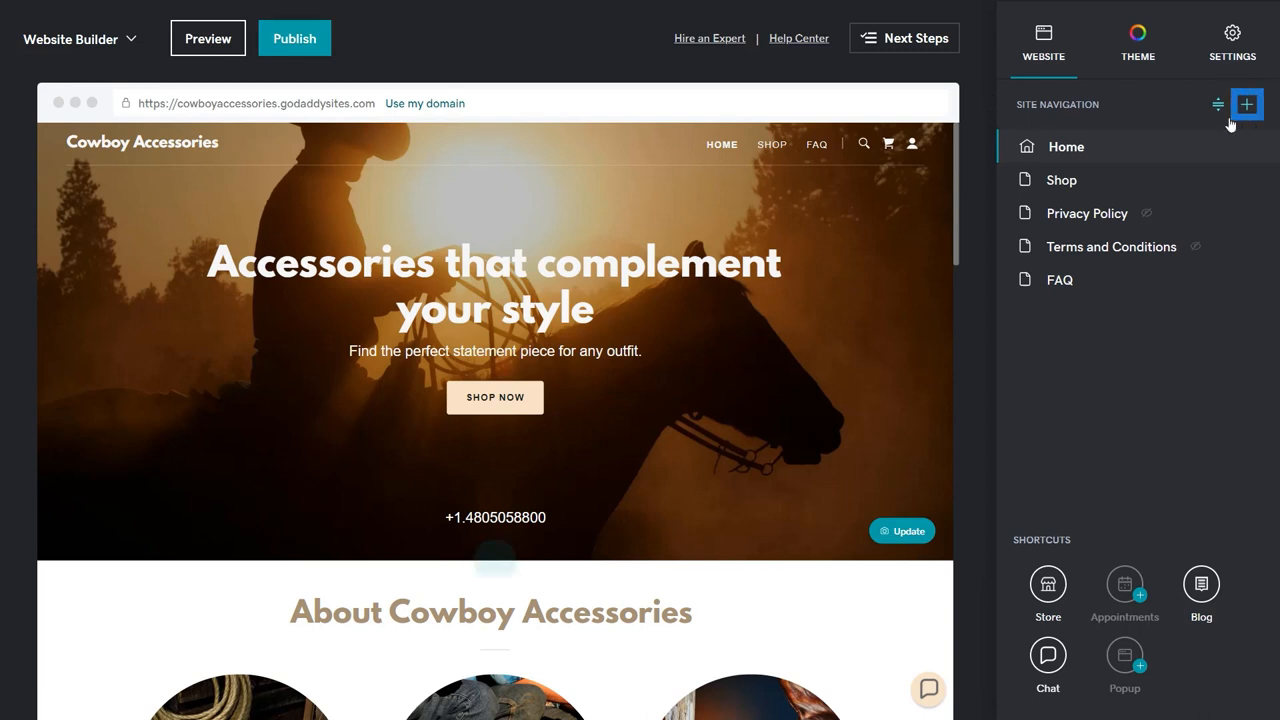
{"action": "left_click", "coordinate": [1247, 104]}
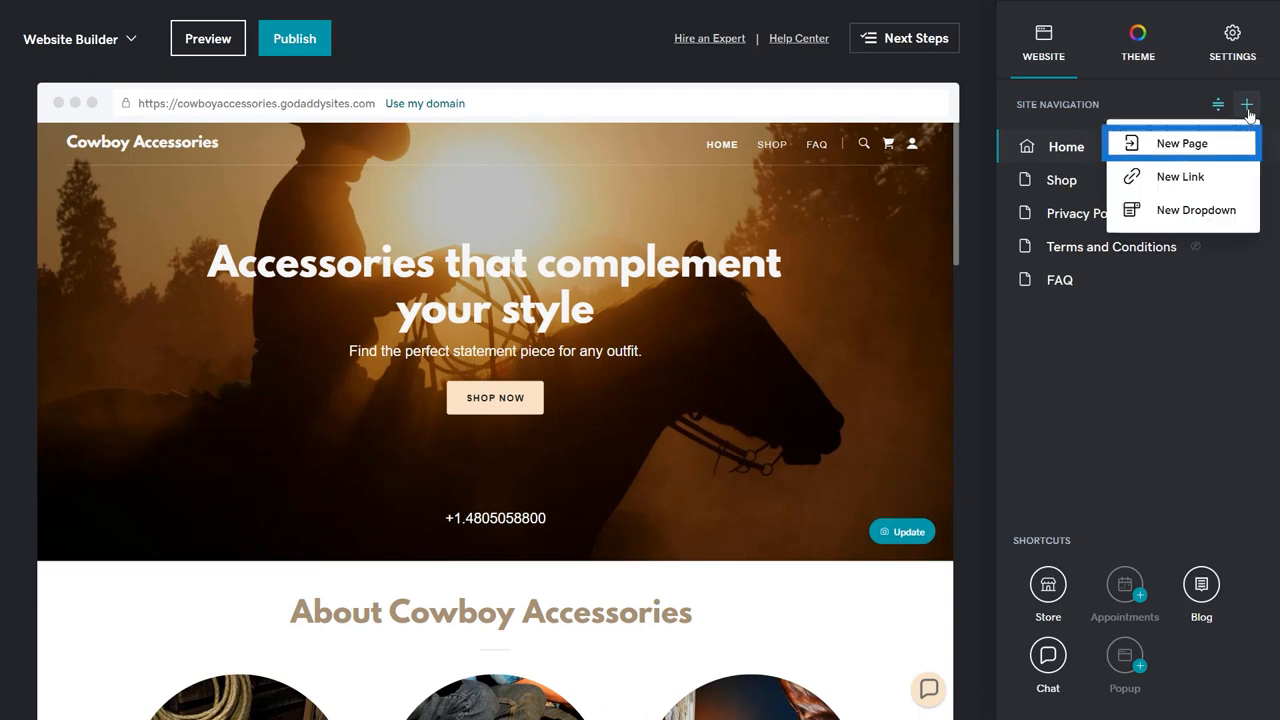
{"action": "left_click", "coordinate": [1181, 143]}
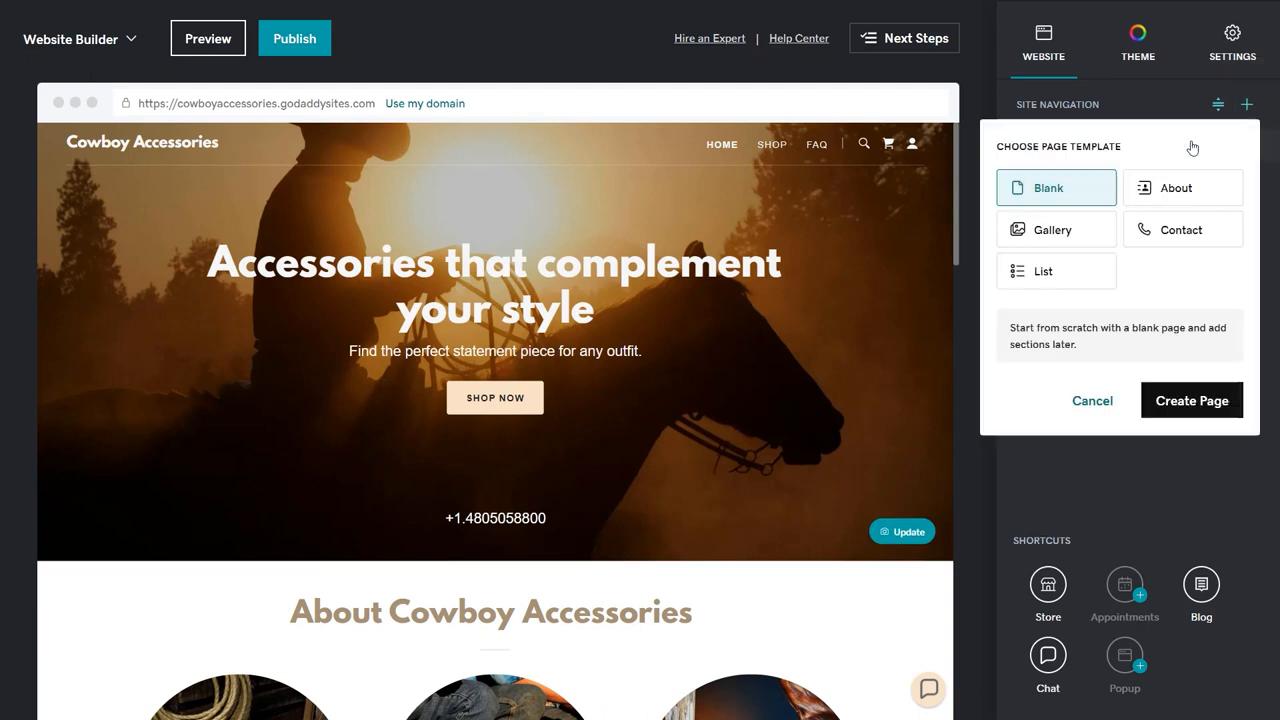
{"action": "left_click", "coordinate": [1056, 187]}
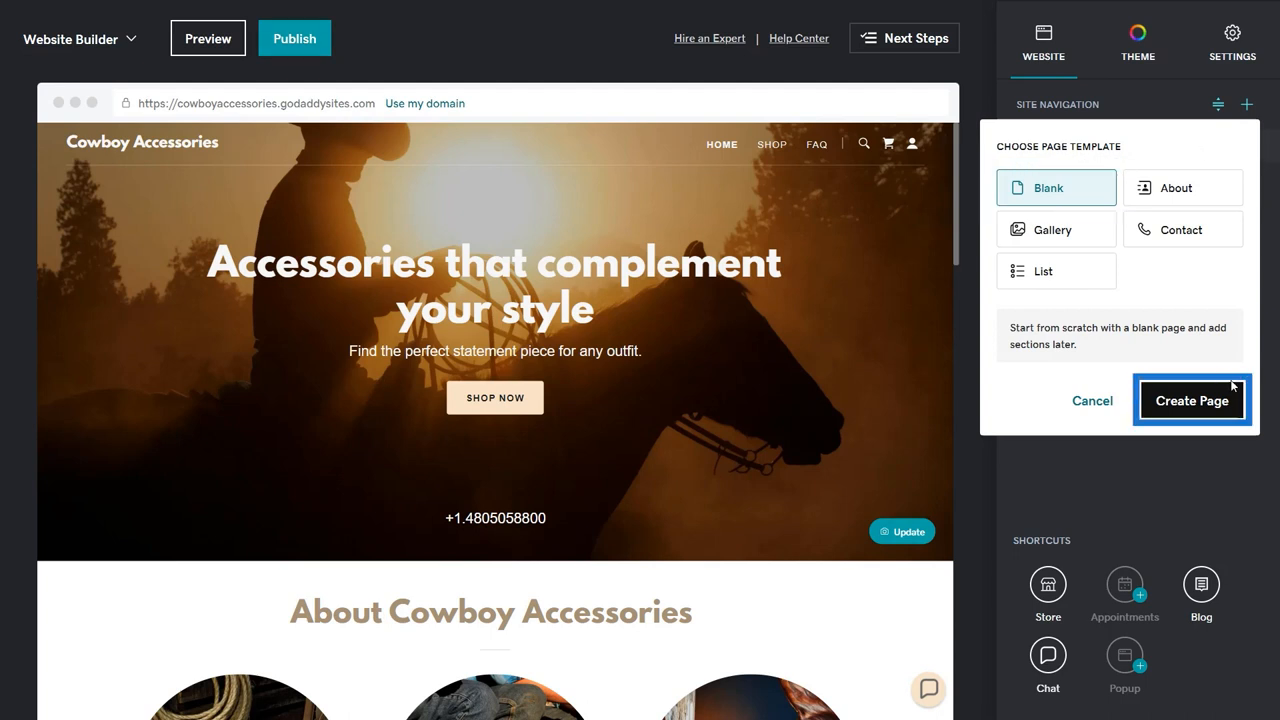
Step: Create the blank page and title it 'Blog'
{"action": "left_click", "coordinate": [1191, 400]}
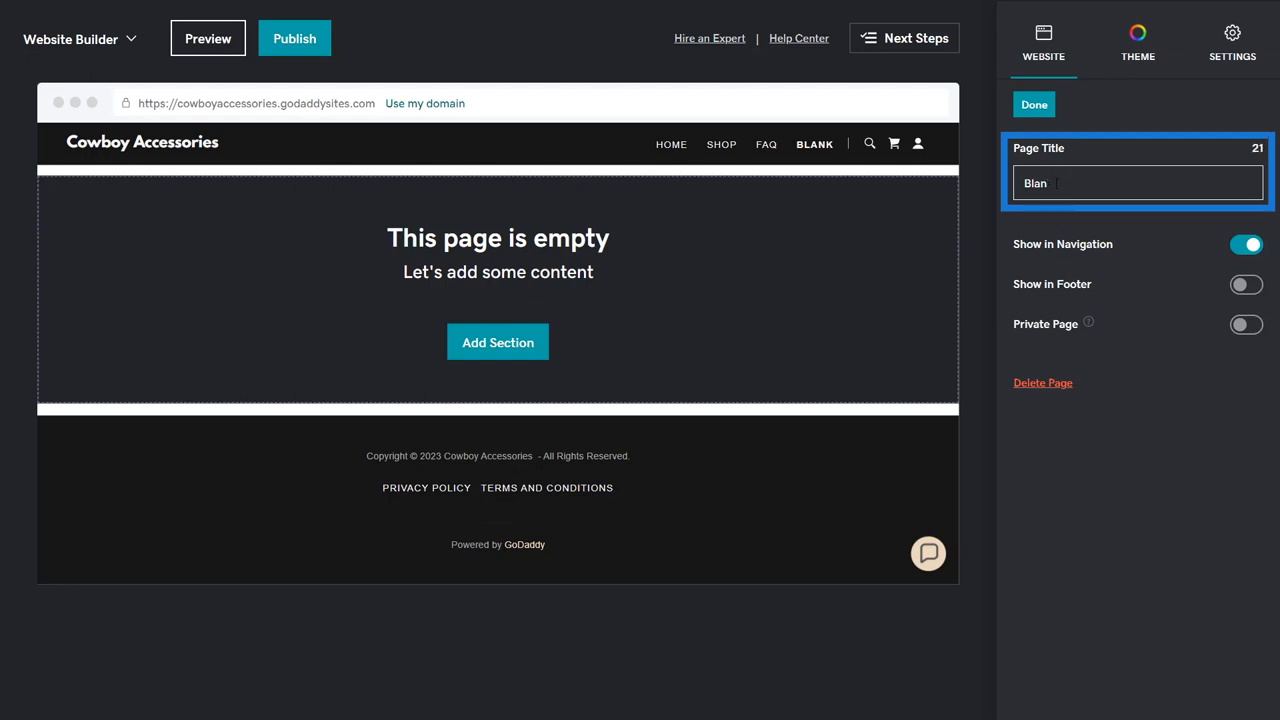
{"action": "type", "text": "Blog"}
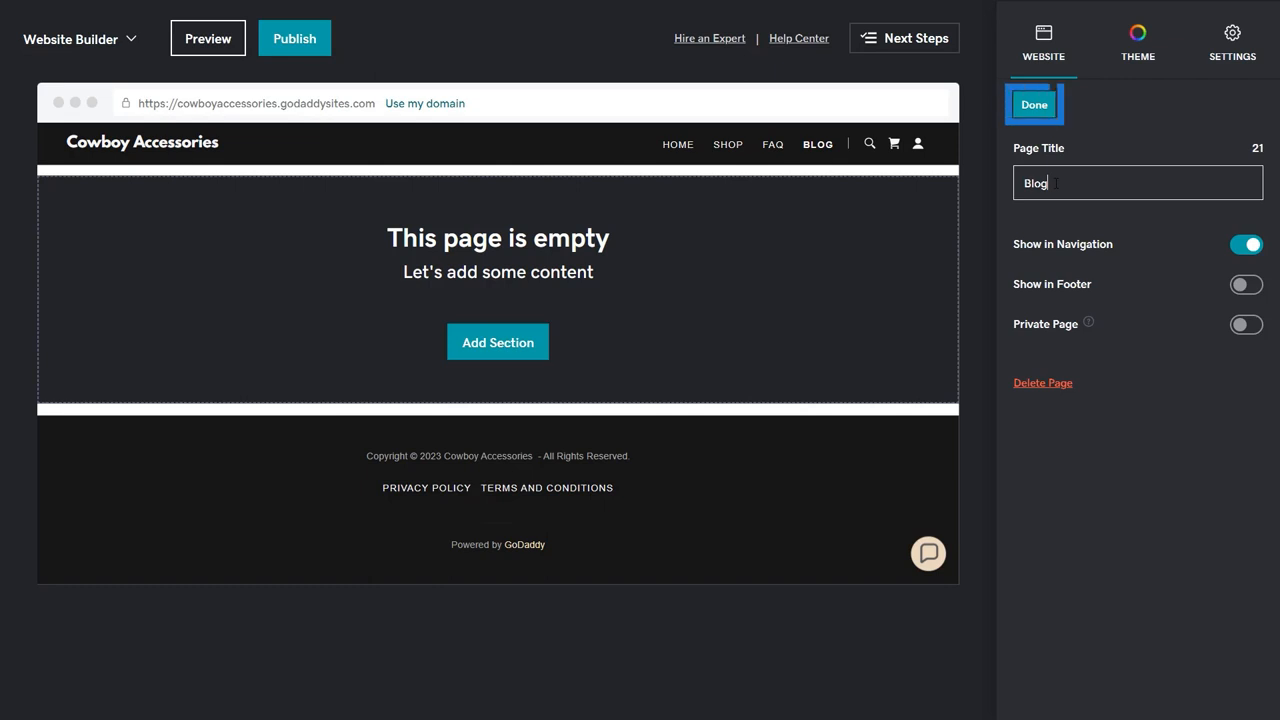
{"action": "left_click", "coordinate": [1034, 104]}
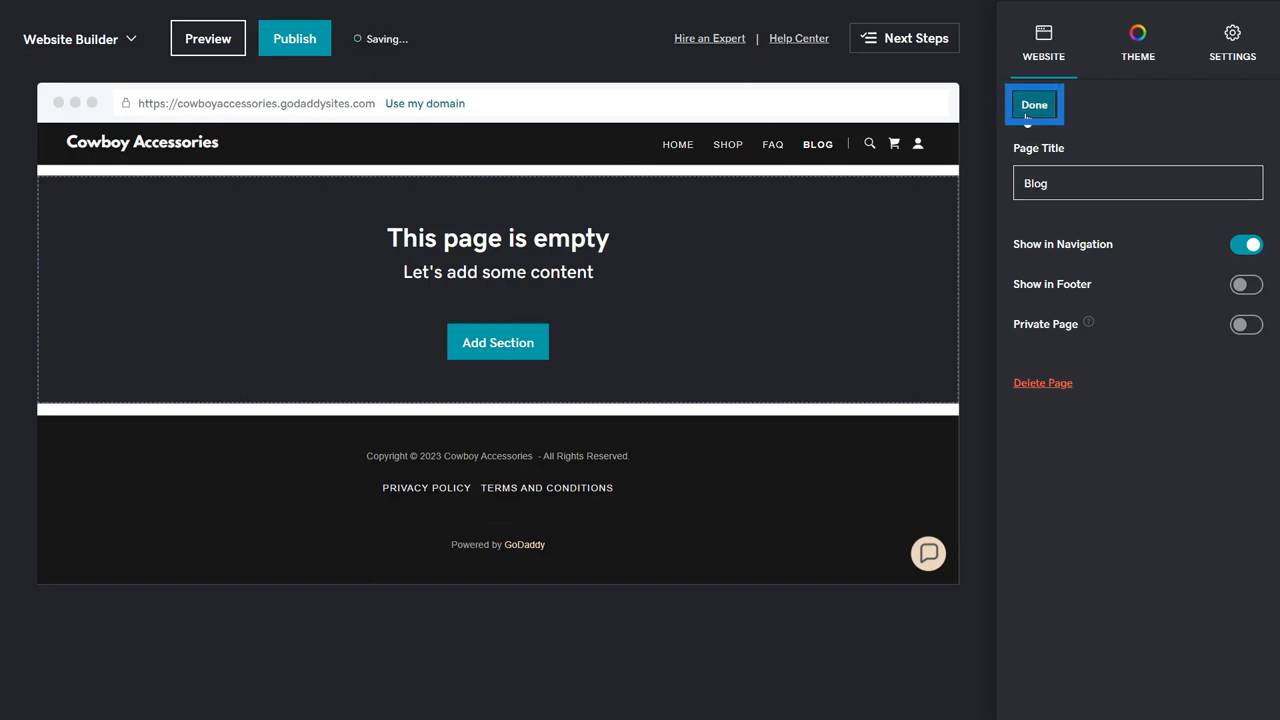
Step: Add a Blog & Newsletter blog section with the 2 column list layout
{"action": "left_click", "coordinate": [1034, 104]}
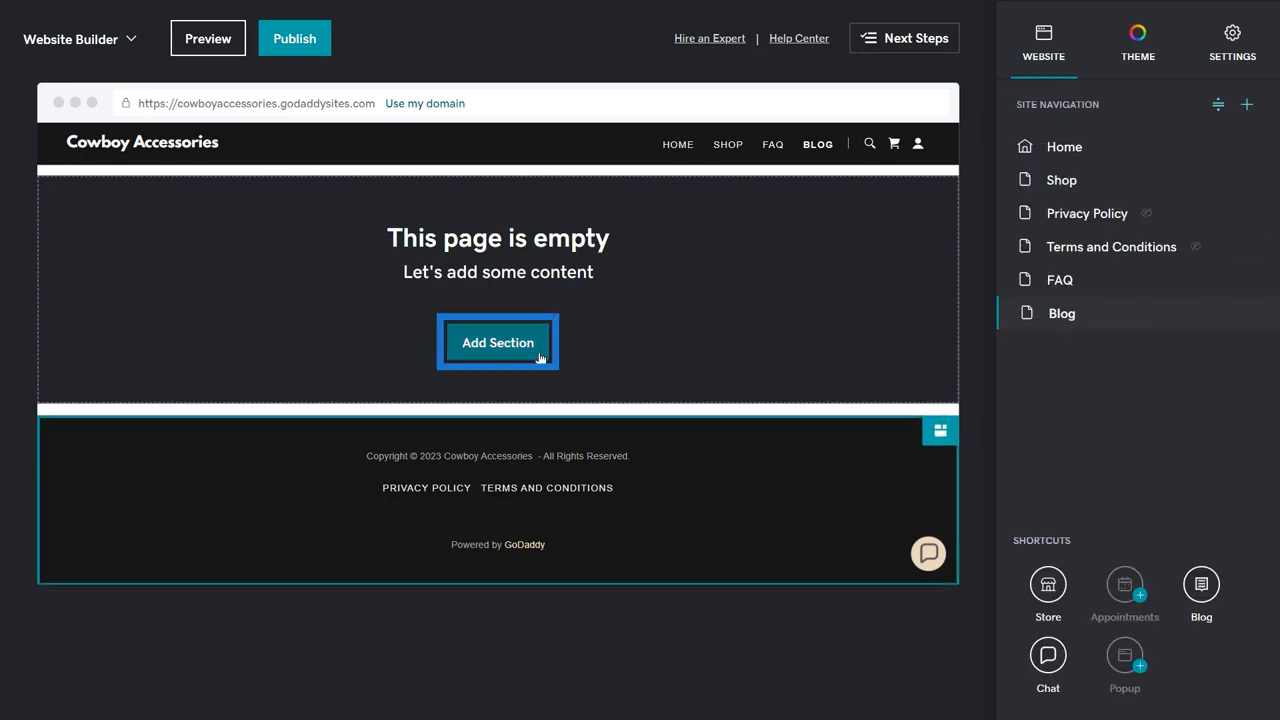
{"action": "left_click", "coordinate": [498, 342]}
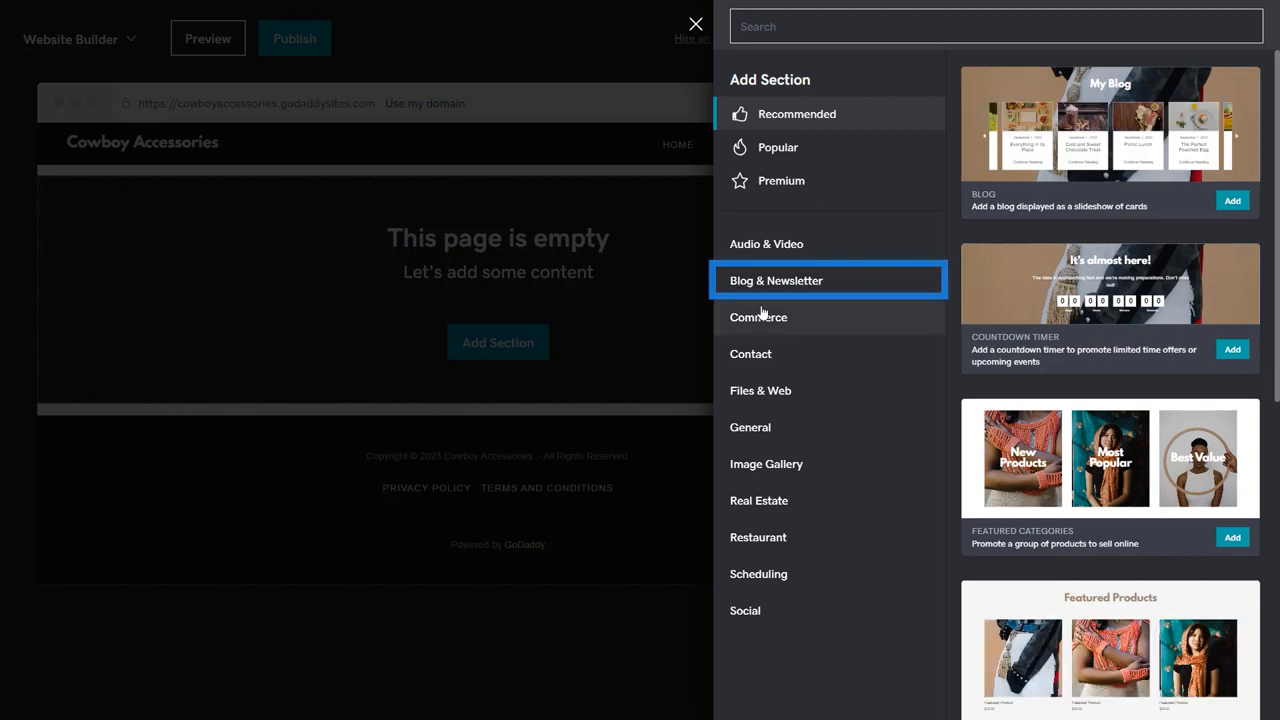
{"action": "left_click", "coordinate": [776, 280]}
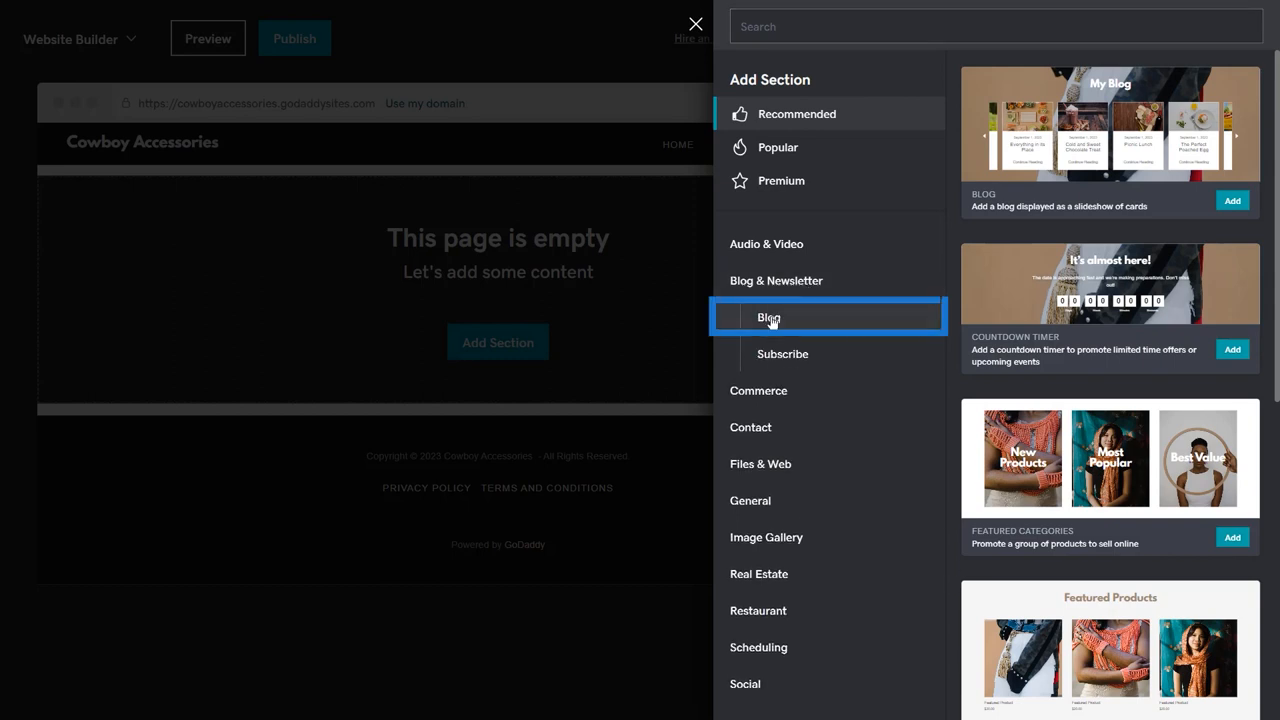
{"action": "left_click", "coordinate": [768, 317]}
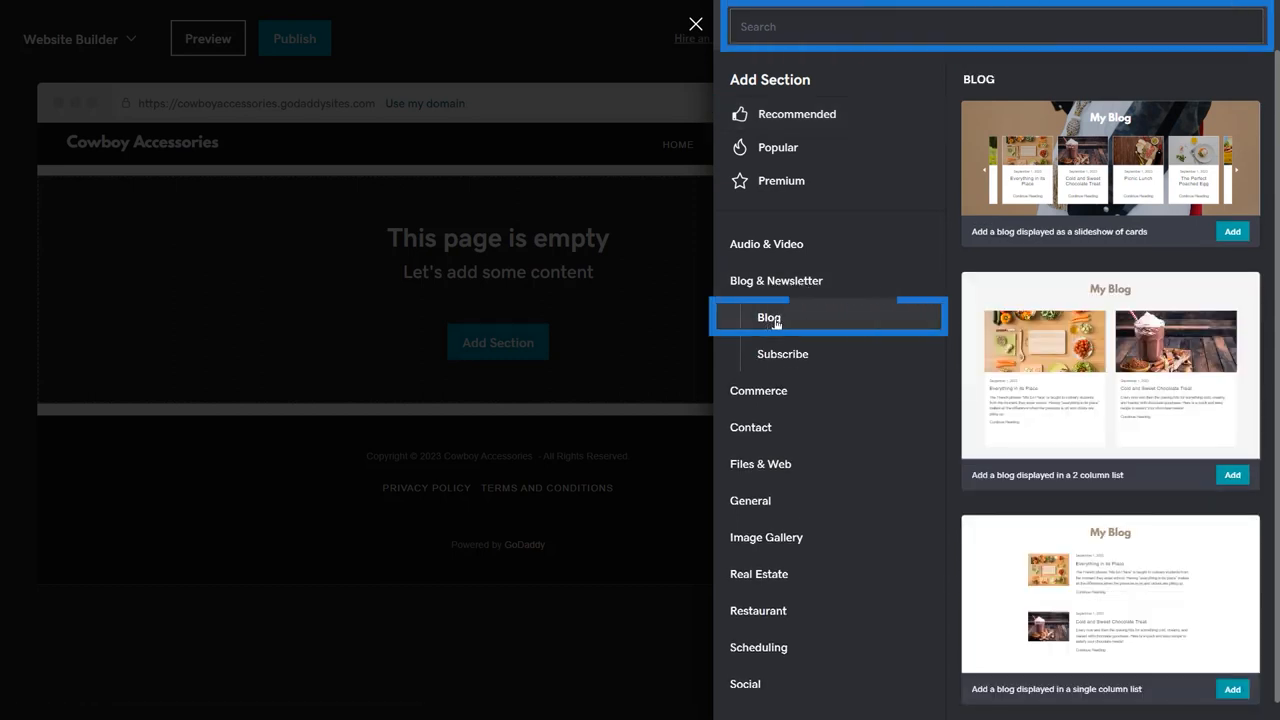
{"action": "mouse_move", "coordinate": [1052, 401]}
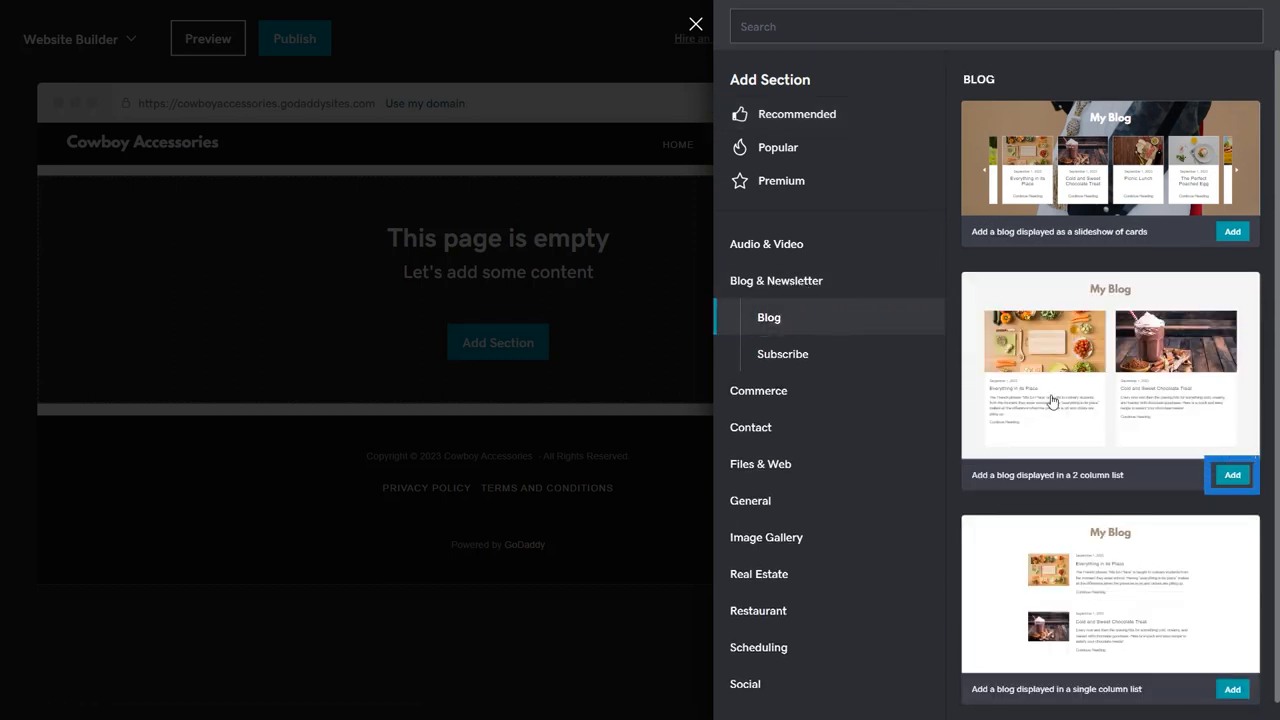
{"action": "left_click", "coordinate": [1232, 474]}
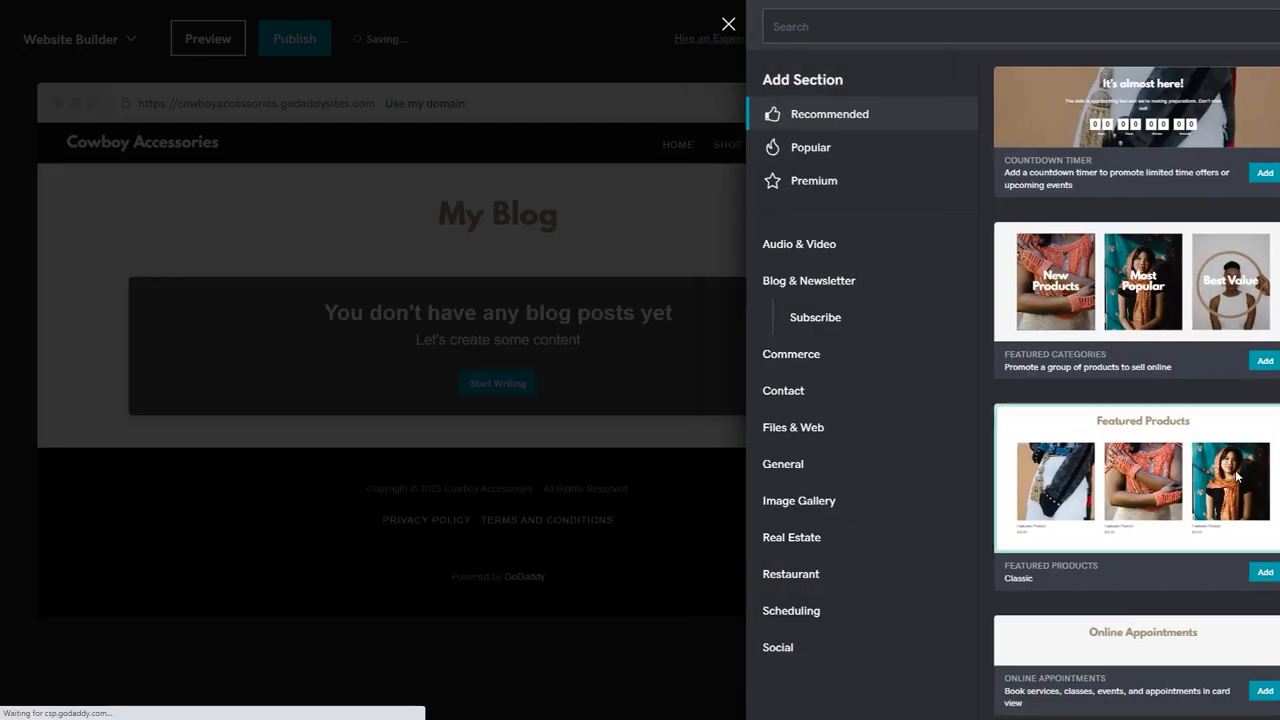
Step: Close the Add Section panel to see the My Blog section settings
{"action": "left_click", "coordinate": [728, 23]}
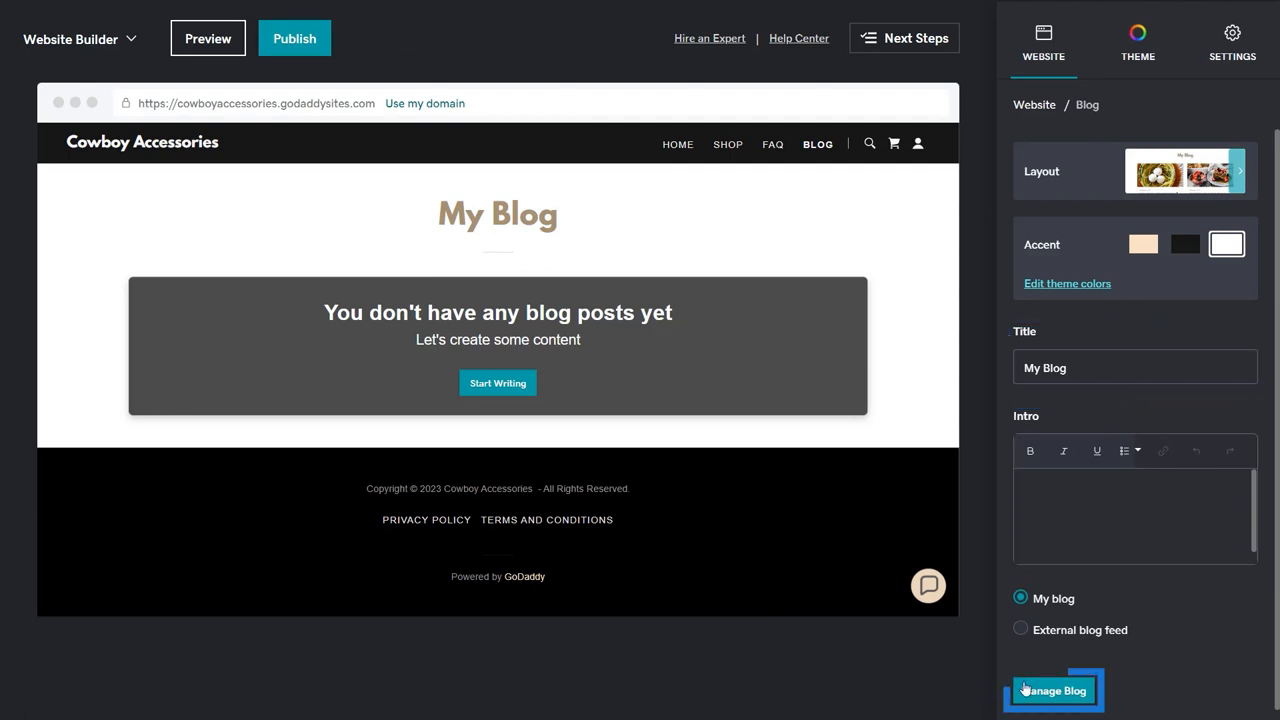
Step: Open Manage Blog and review the Posts, Social and Subscription tabs
{"action": "left_click", "coordinate": [1053, 690]}
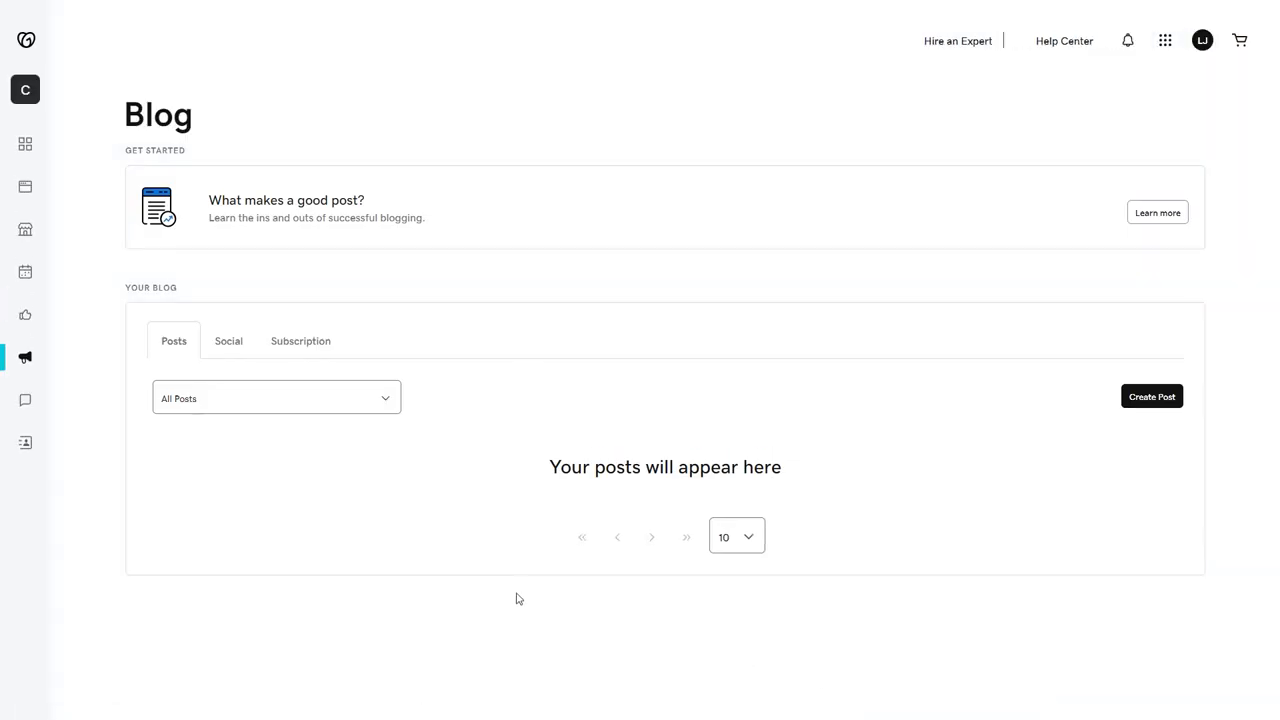
{"action": "left_click", "coordinate": [173, 340]}
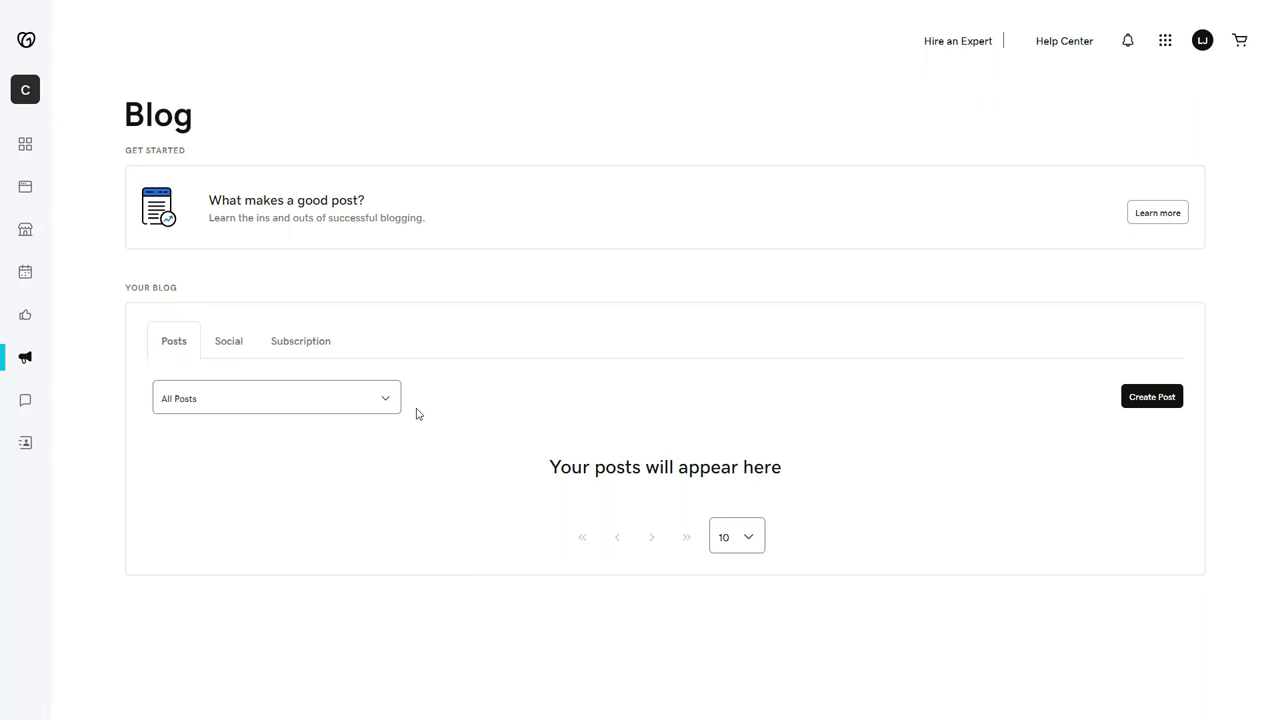
{"action": "left_click", "coordinate": [228, 340]}
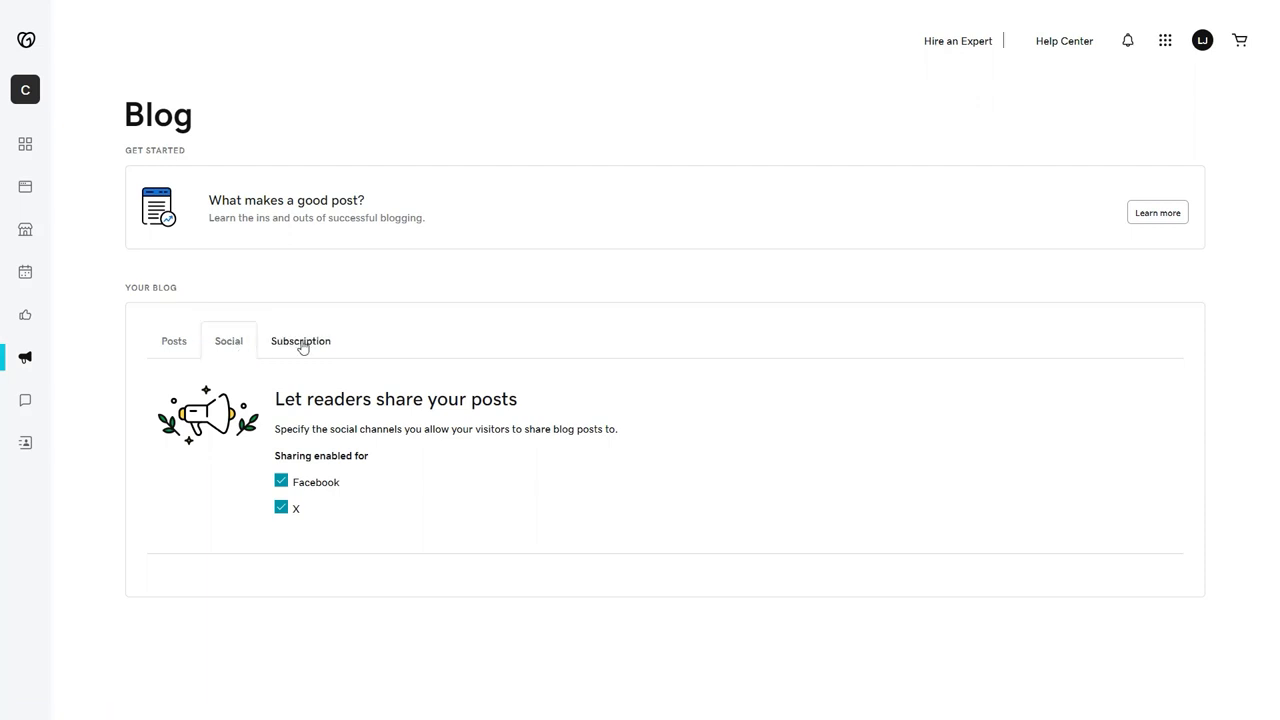
{"action": "left_click", "coordinate": [300, 341]}
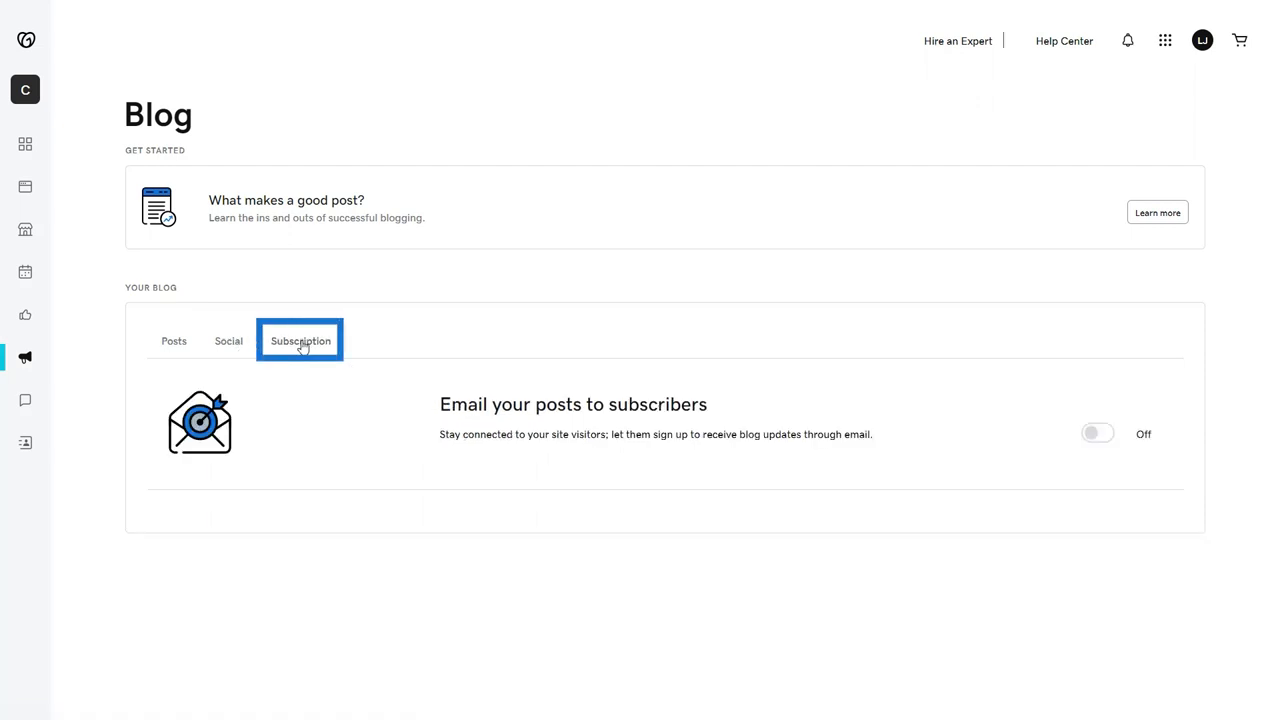